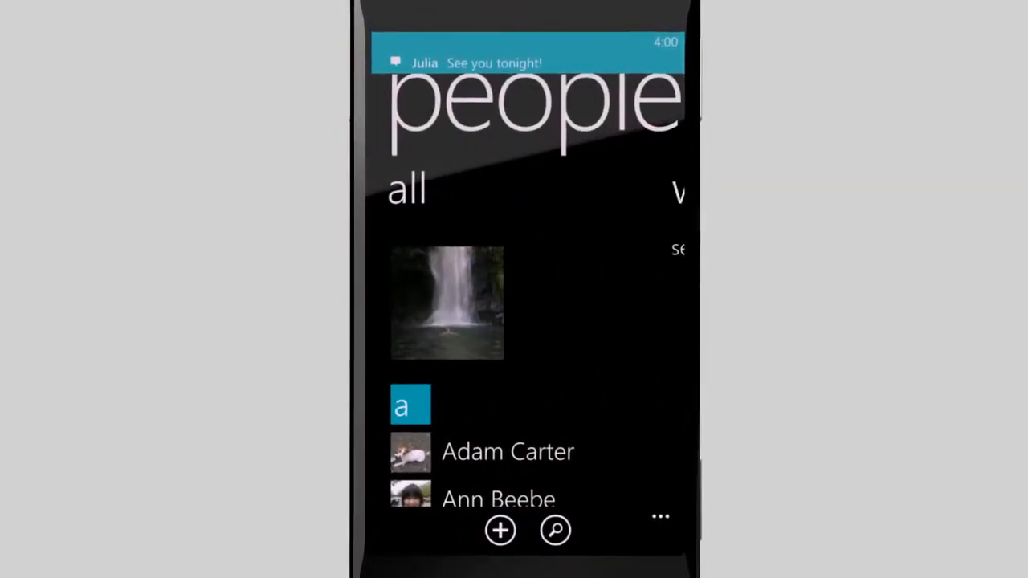
click(505, 451)
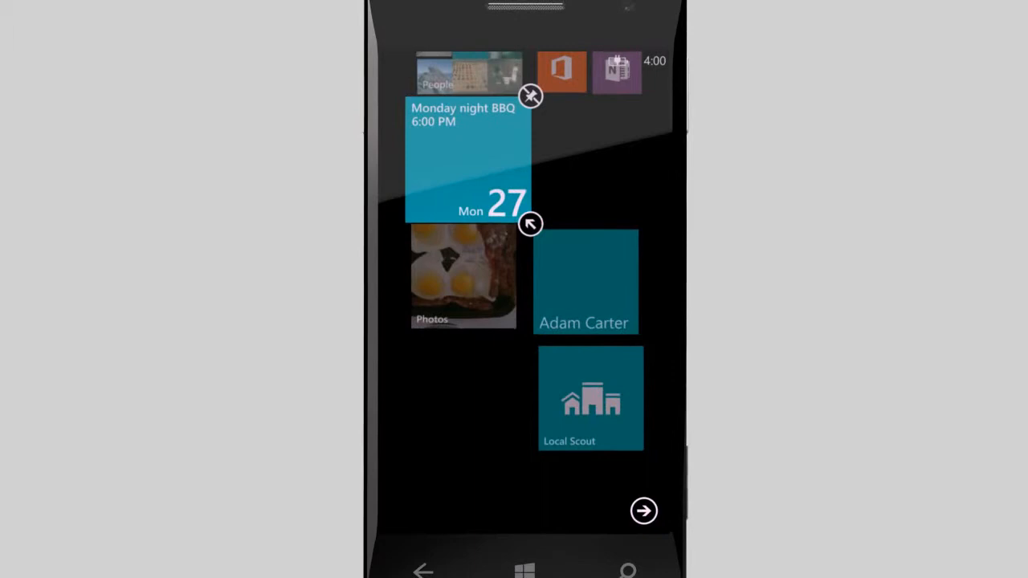
Scroll past the rearranged Start tiles and open the alphabetical app list
scroll(down, 3)
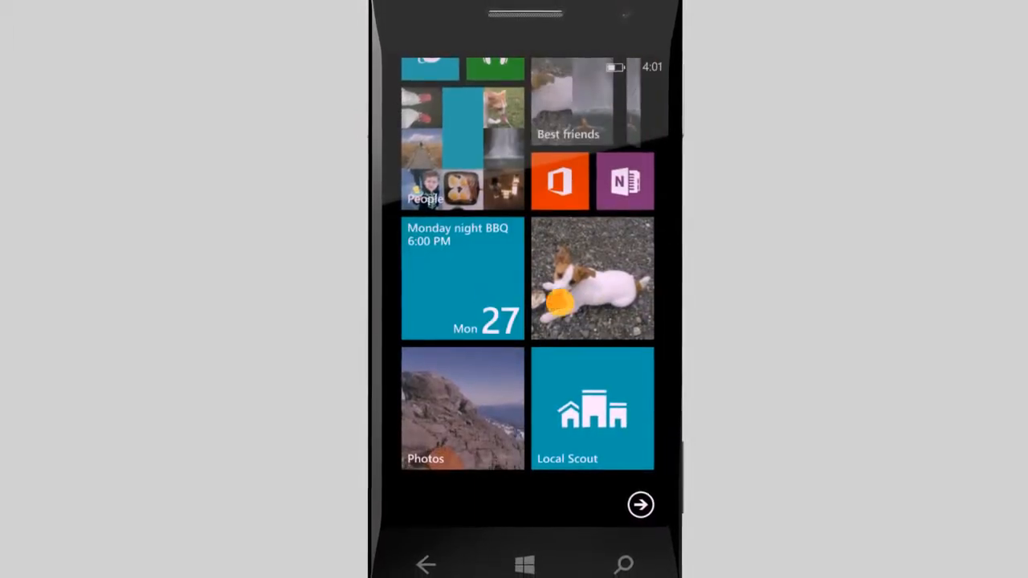
click(640, 505)
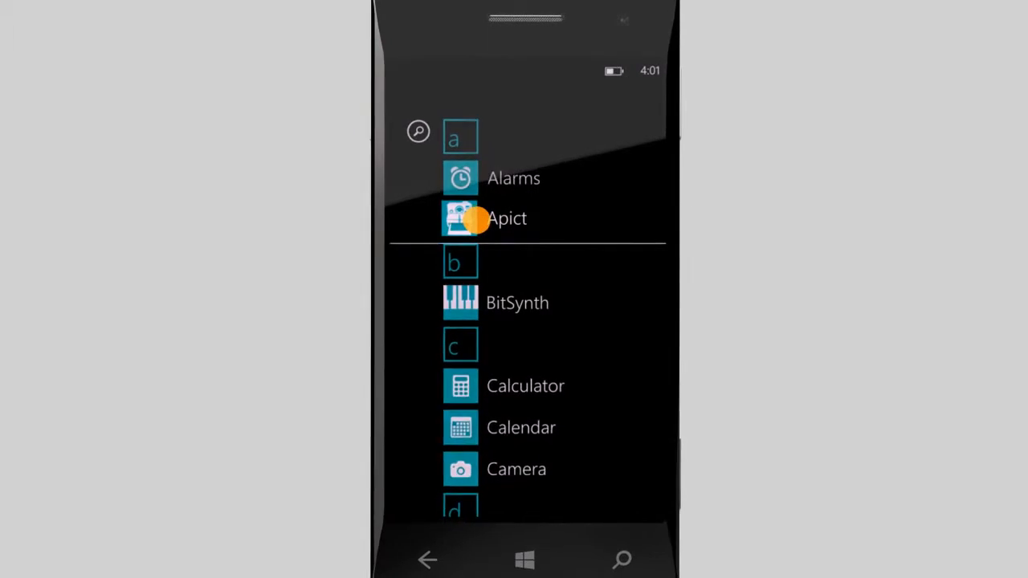